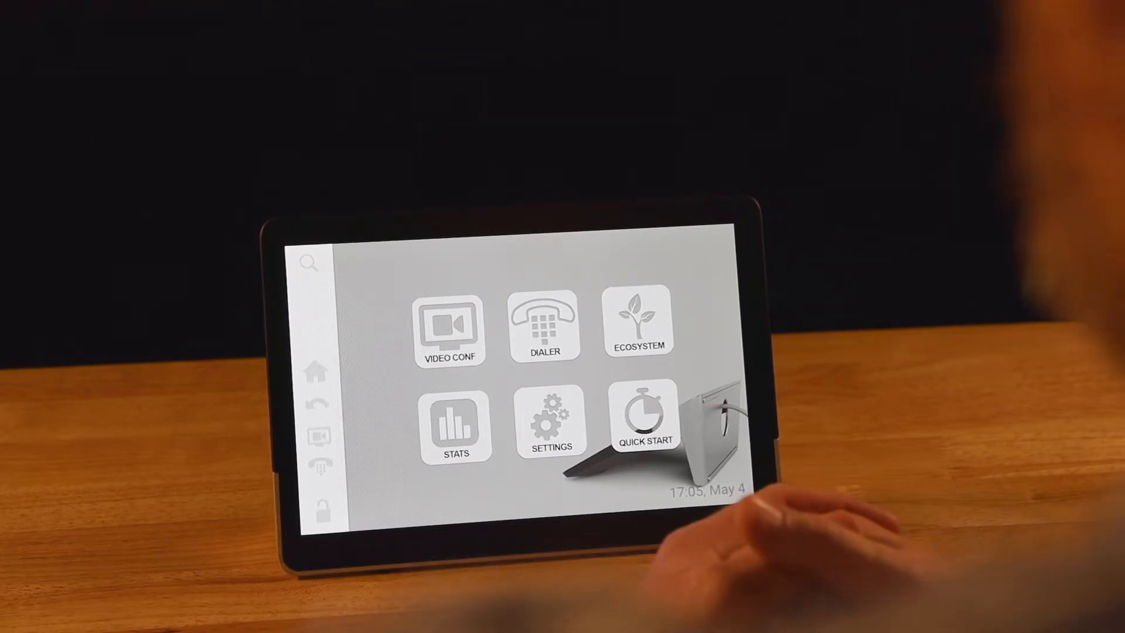
Navigate the Control One panel to Organization Settings, where Scheduled Restart and Testing are never
click(449, 330)
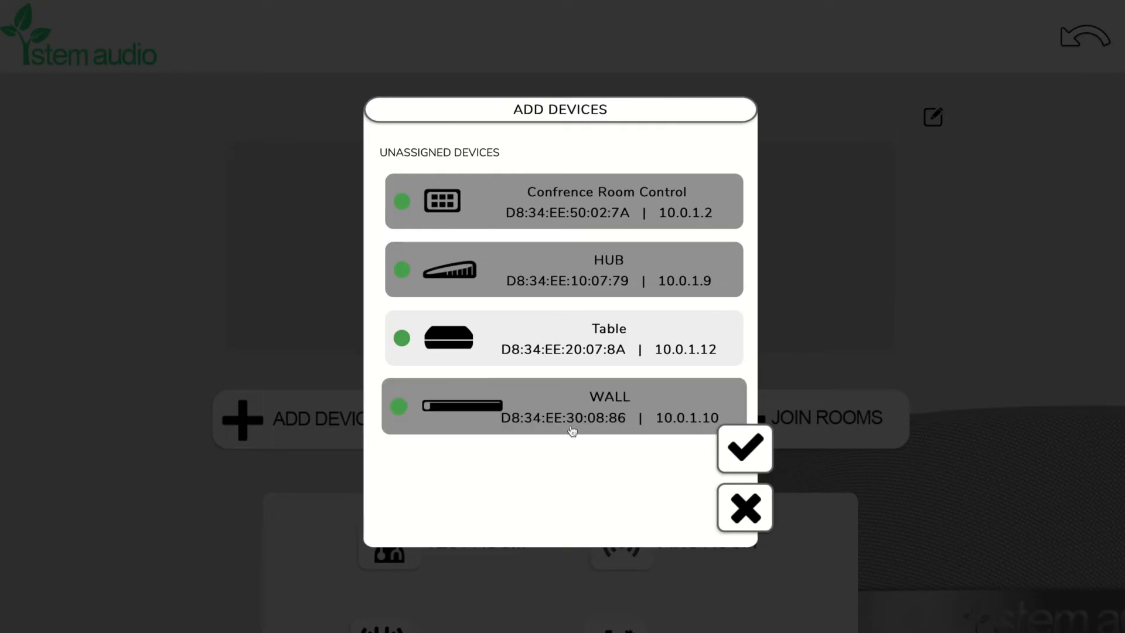
click(744, 448)
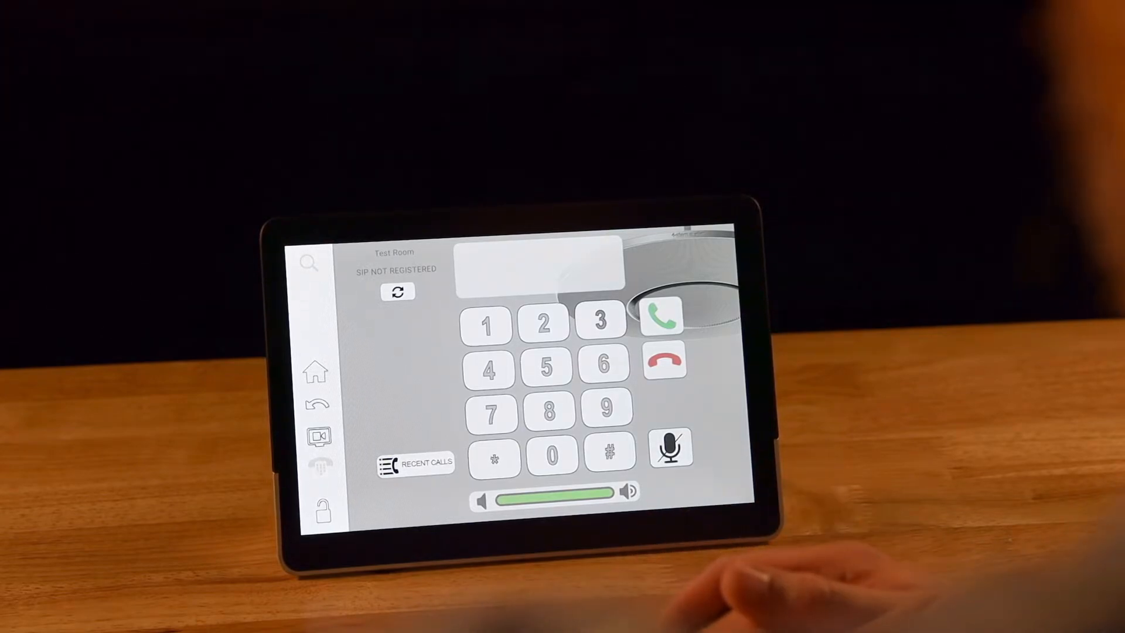
click(314, 373)
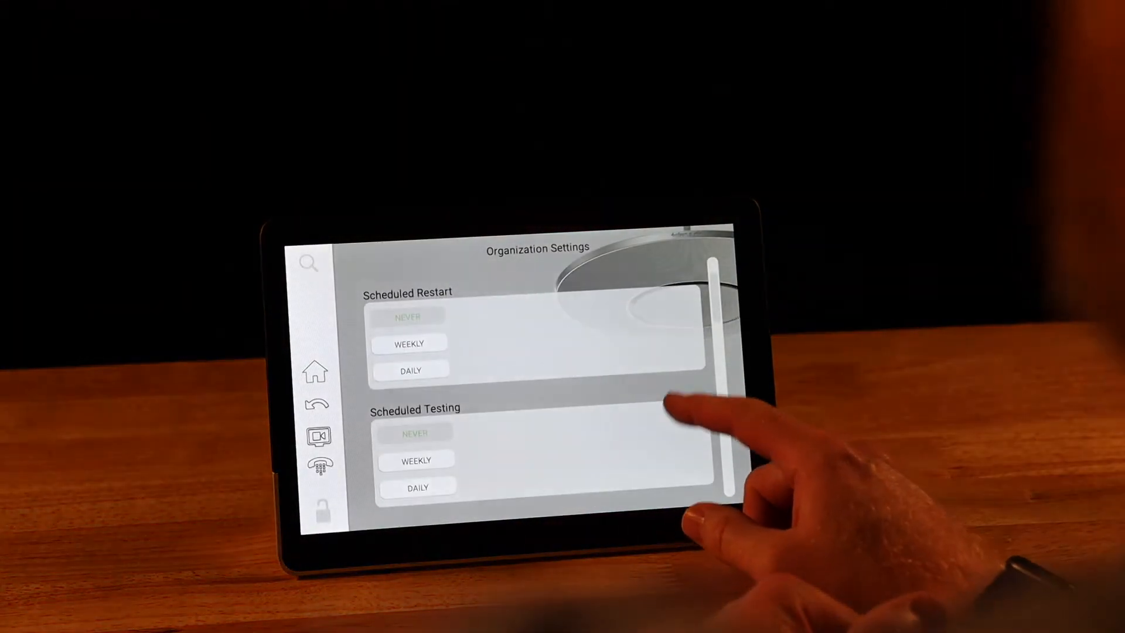
Scroll through timezone offset and IP whitelist settings, then return to the home tiles
scroll(down, 3)
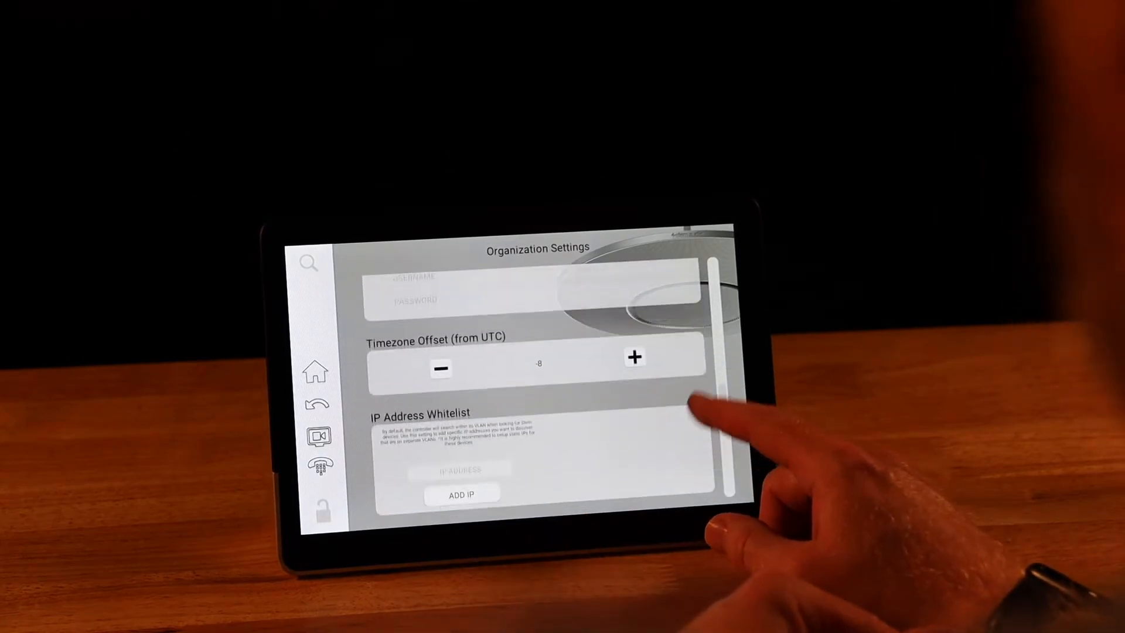
click(314, 373)
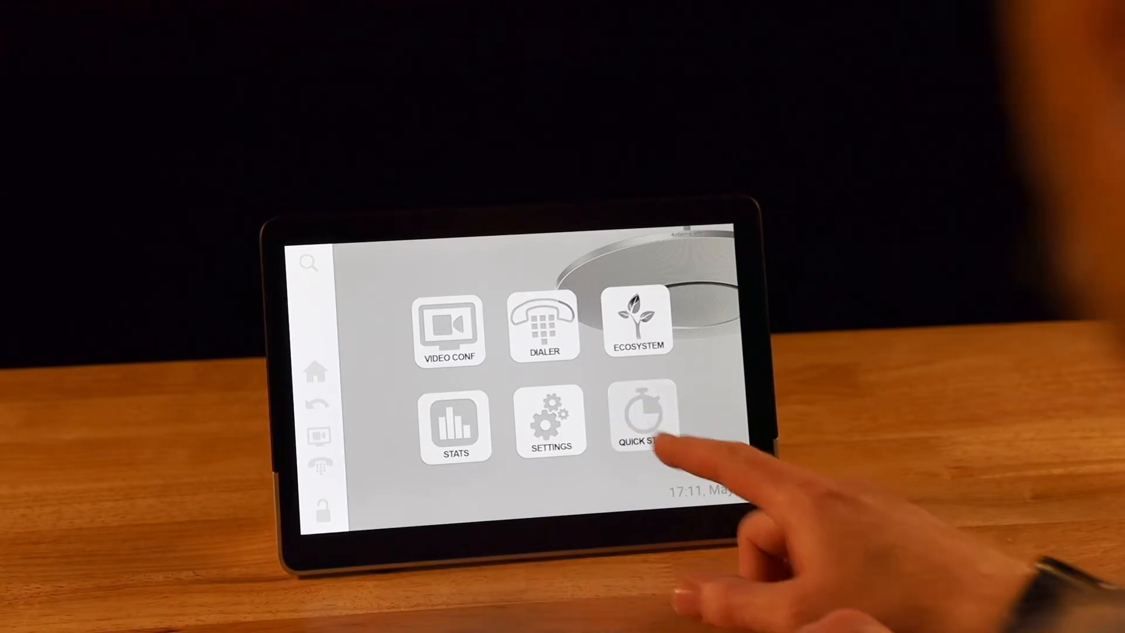
click(637, 419)
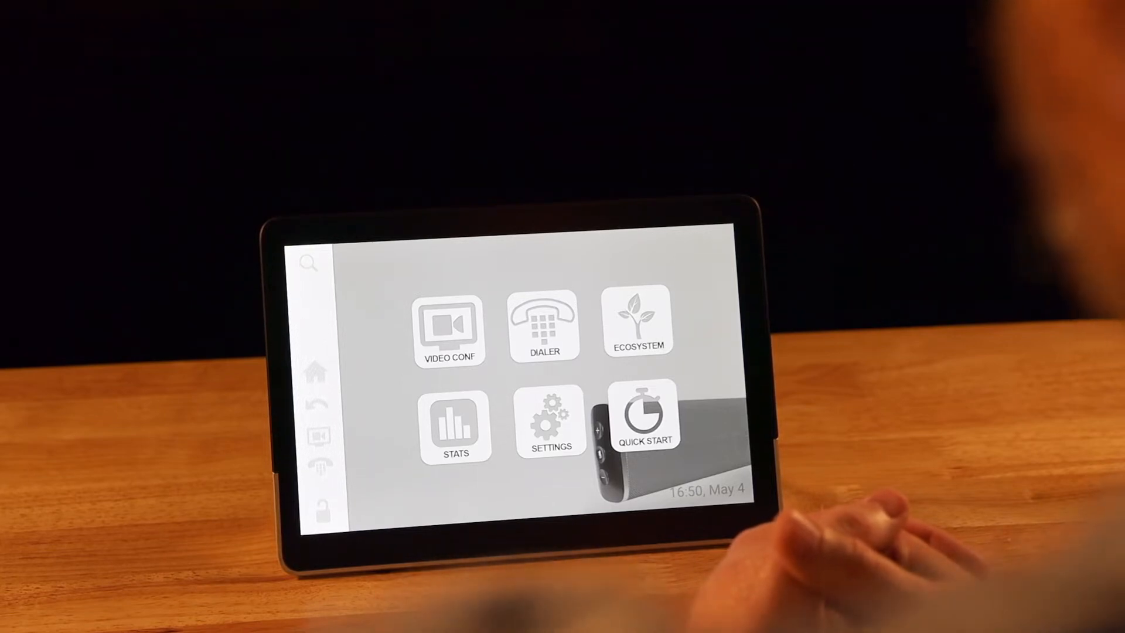
click(637, 324)
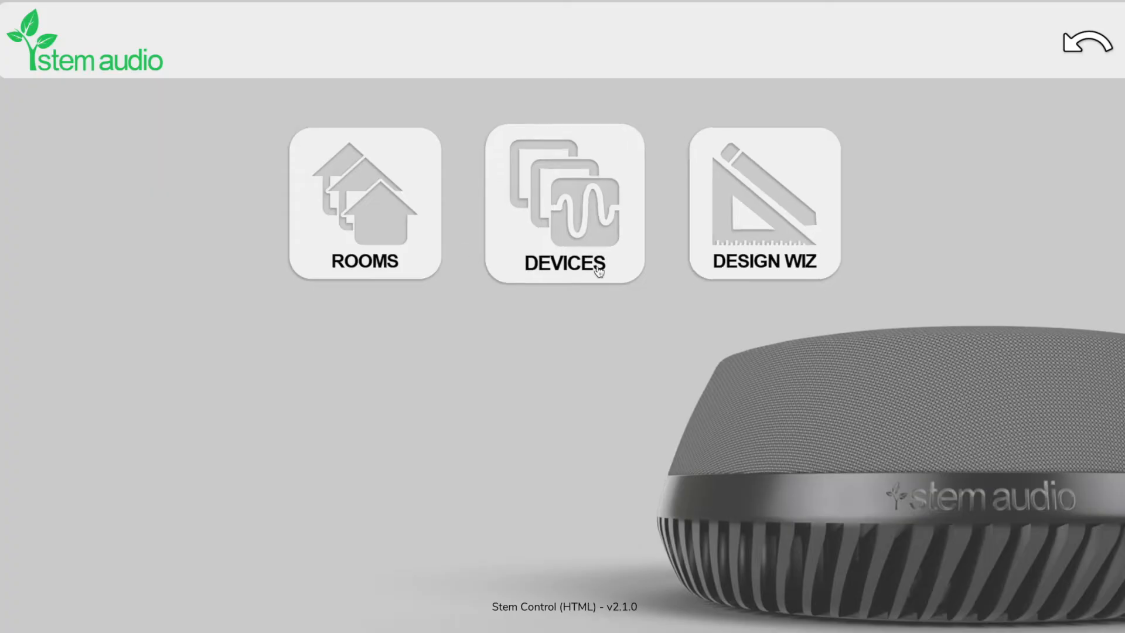
Add a new room from the Rooms list and rename it 'Test Room'
click(363, 203)
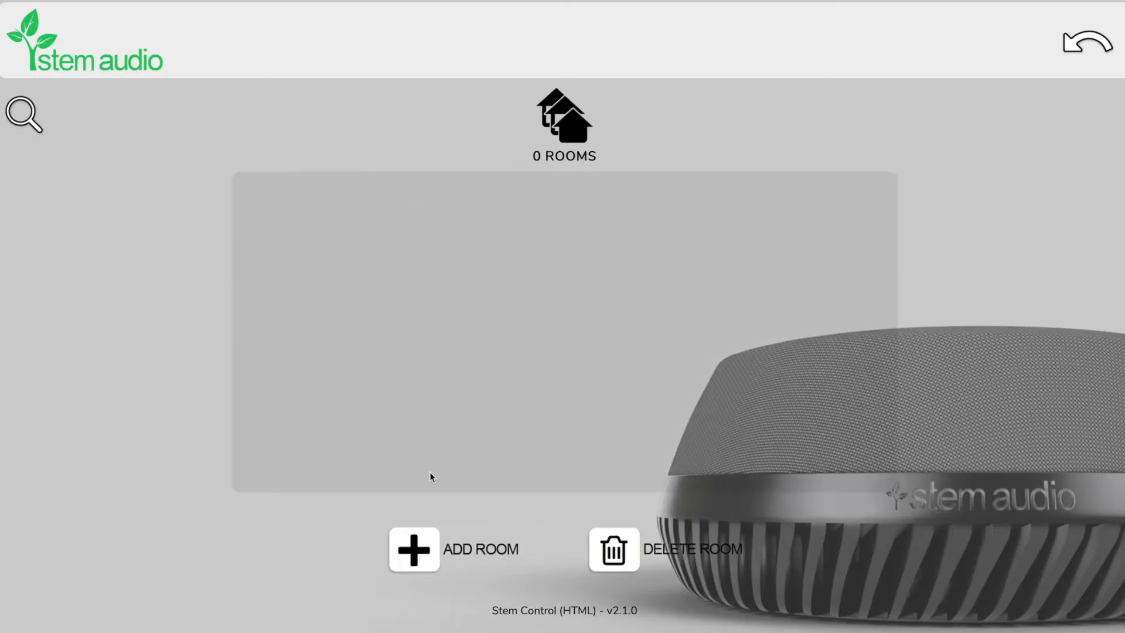
click(453, 550)
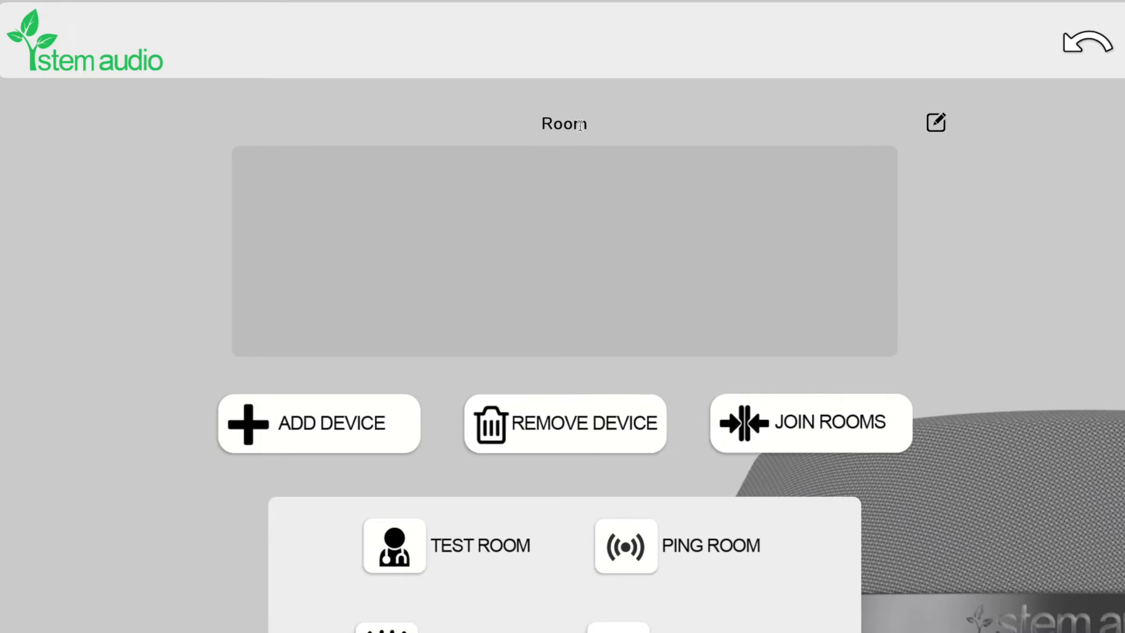
click(564, 123)
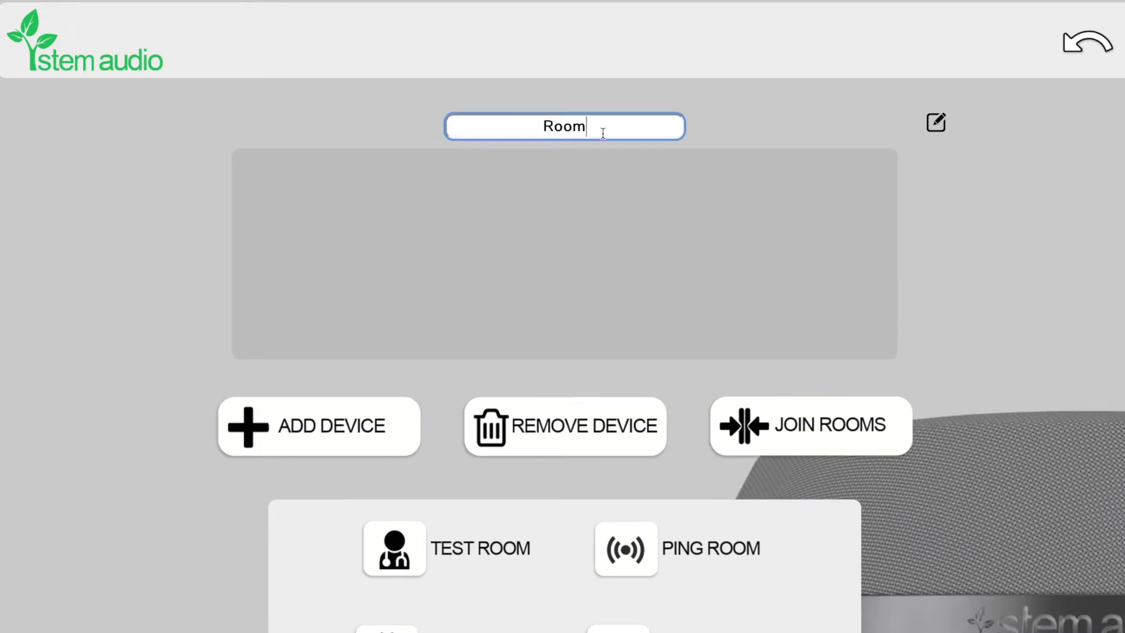
text(Te)
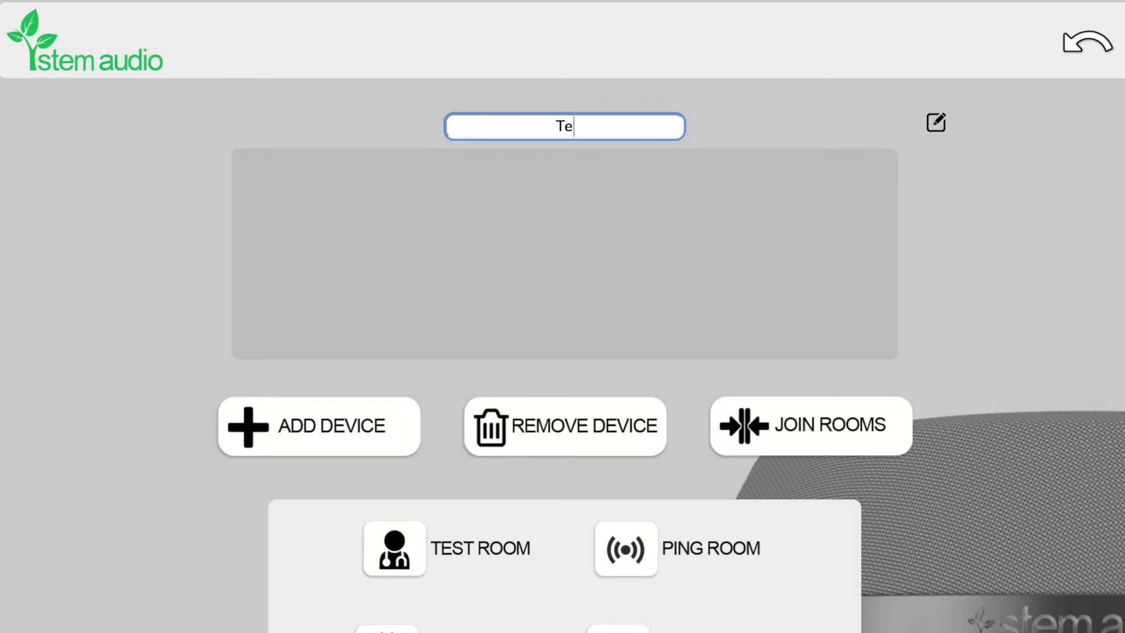
text(st Room)
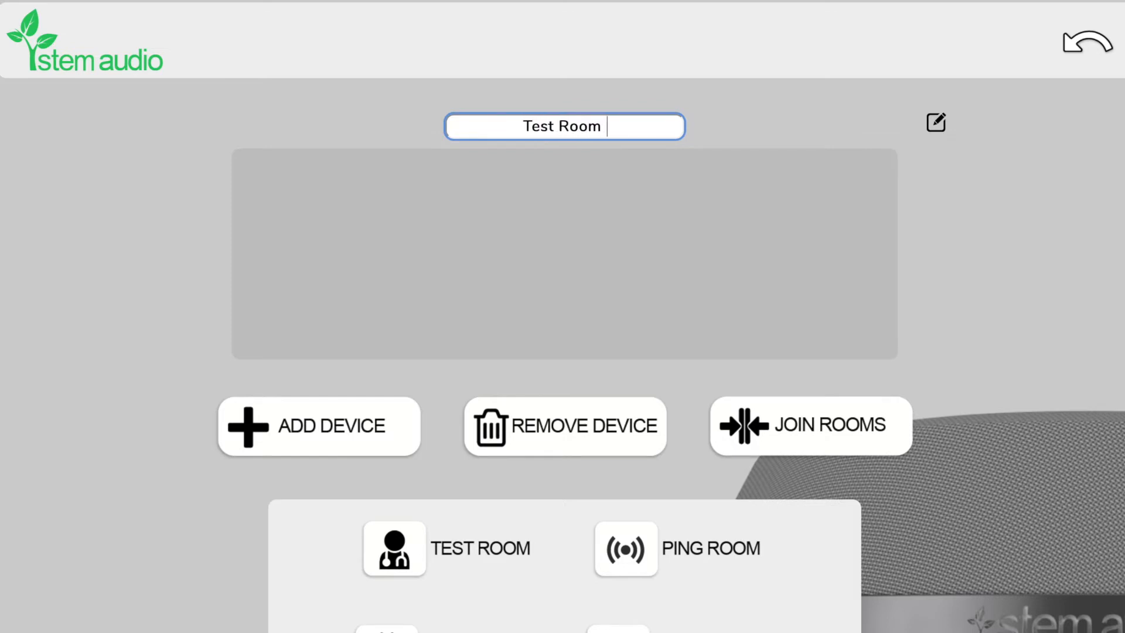
click(318, 425)
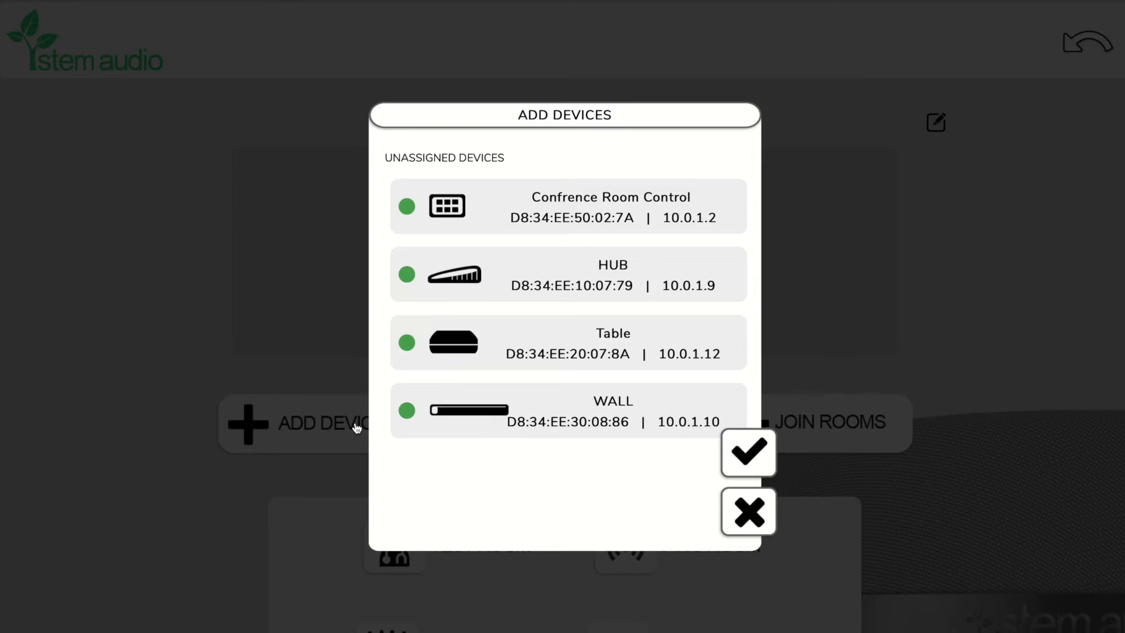
Select the Confrence Room Control, HUB and WALL units and pair them to Test Room
click(566, 207)
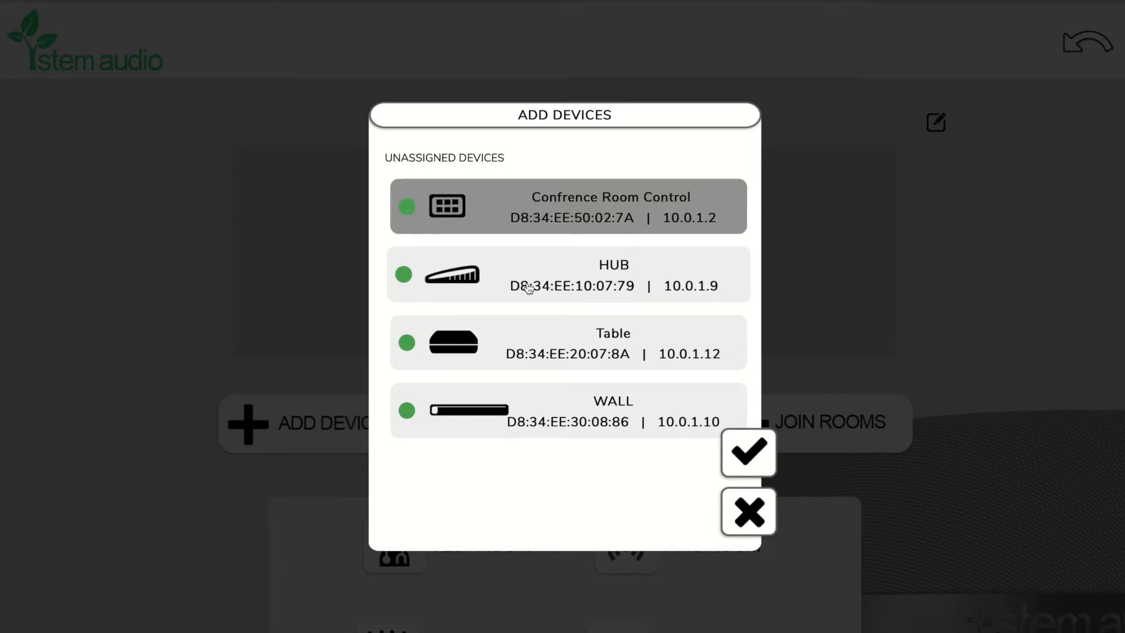
click(567, 411)
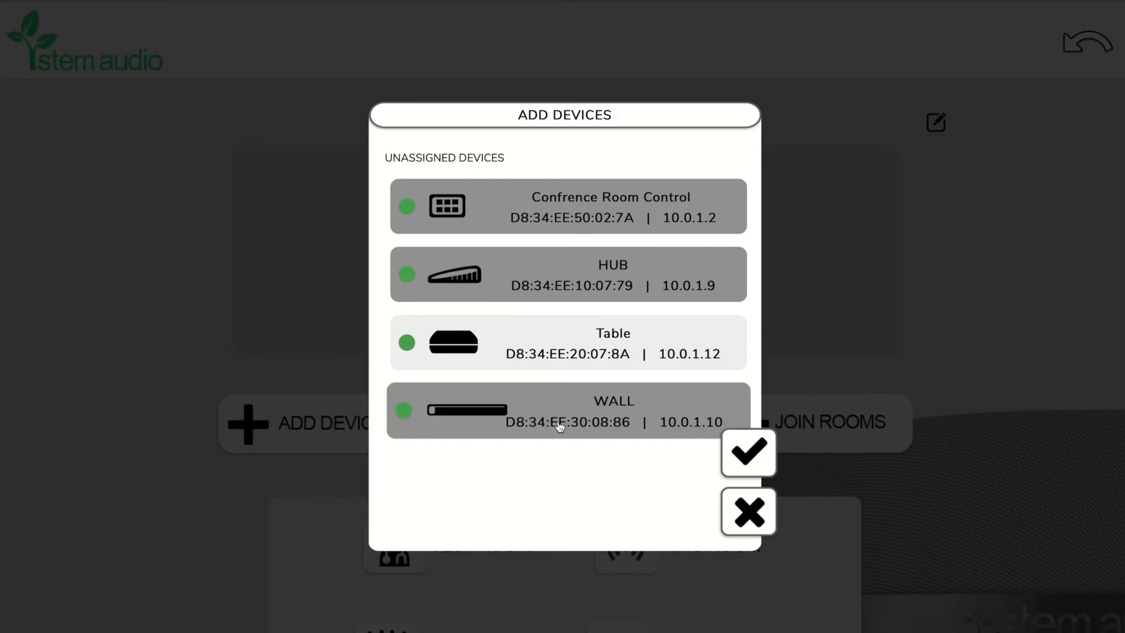
click(748, 452)
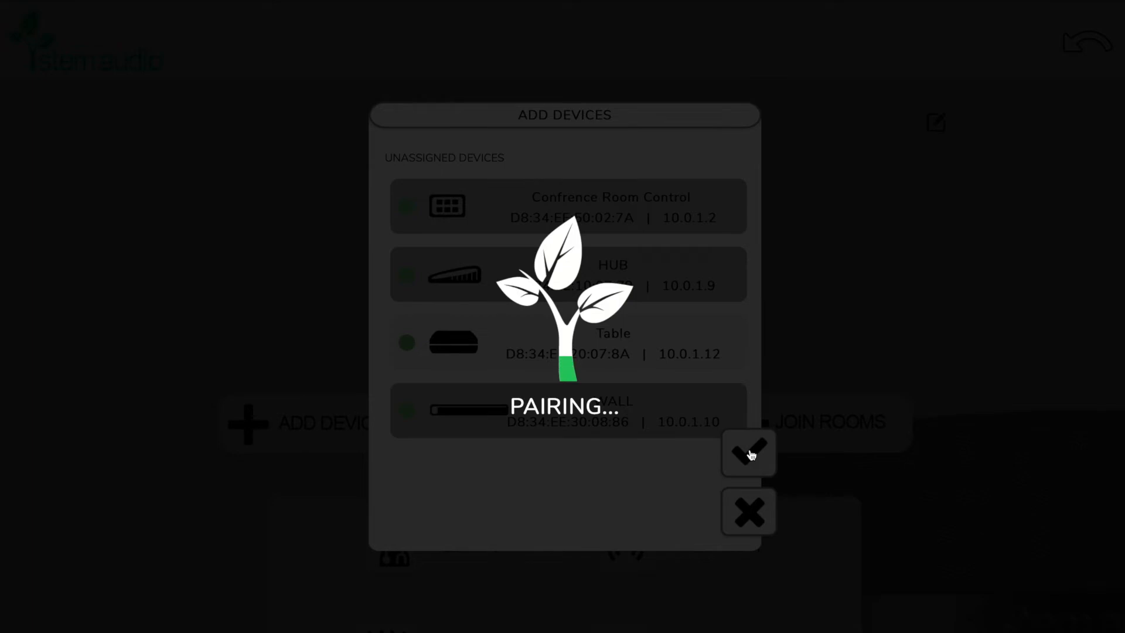
click(747, 452)
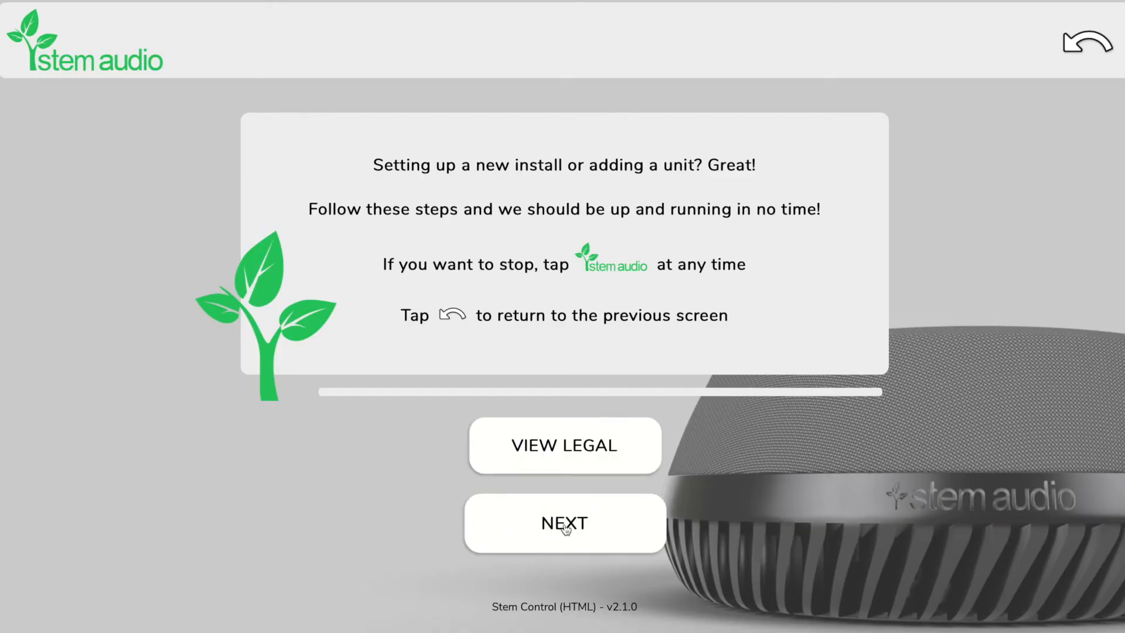
Go past the two Quick Start intro screens and pick the Table unit to set up
click(564, 522)
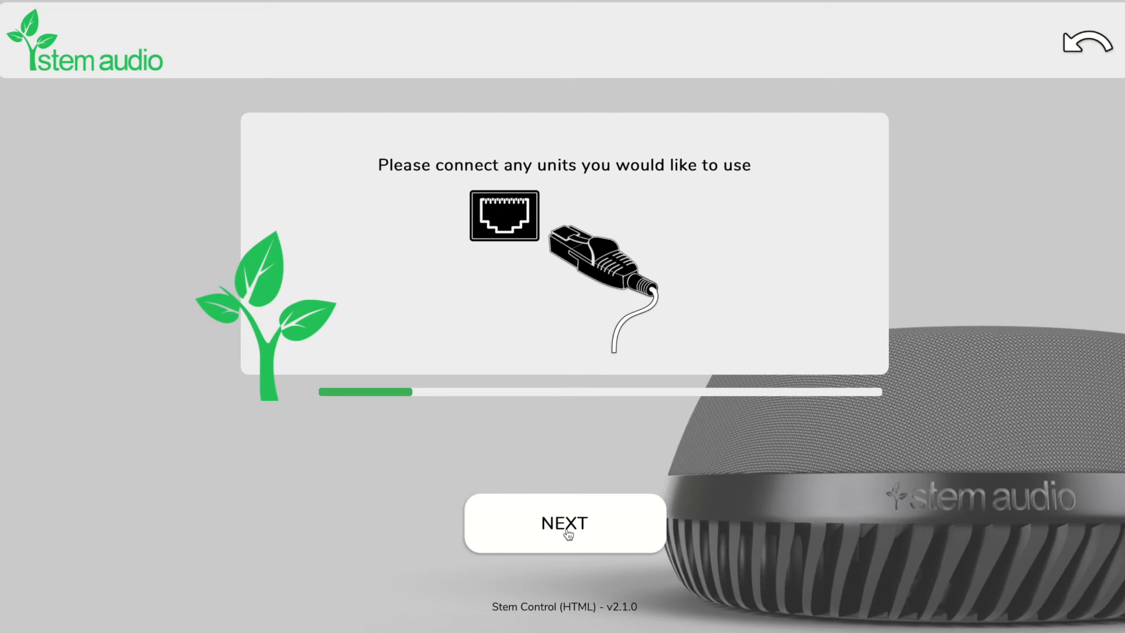
click(564, 522)
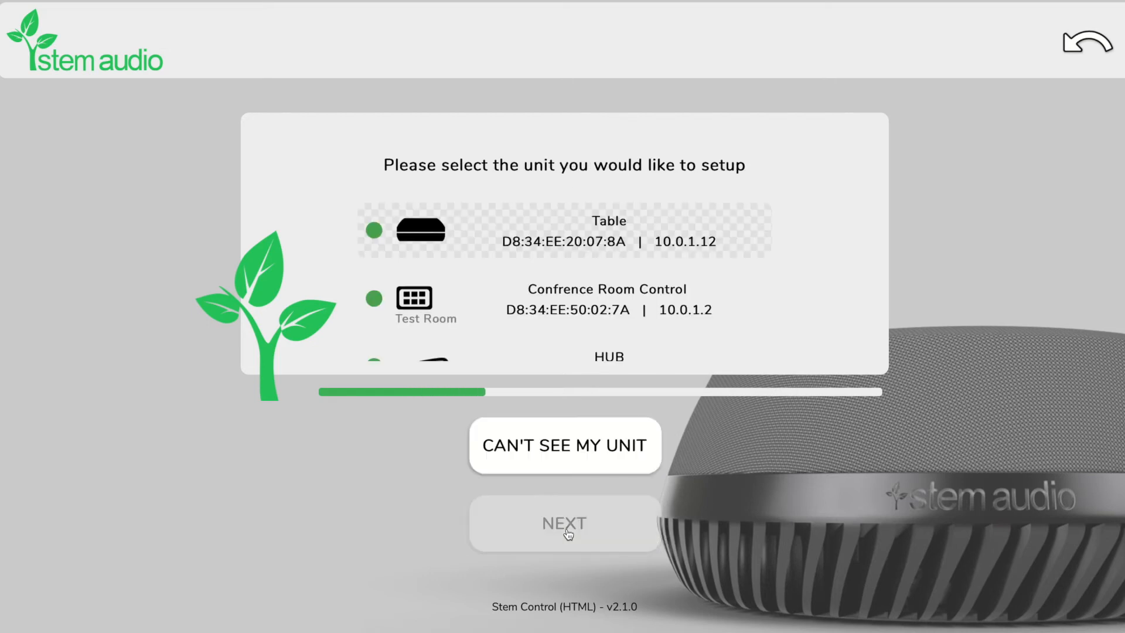
scroll(down, 3)
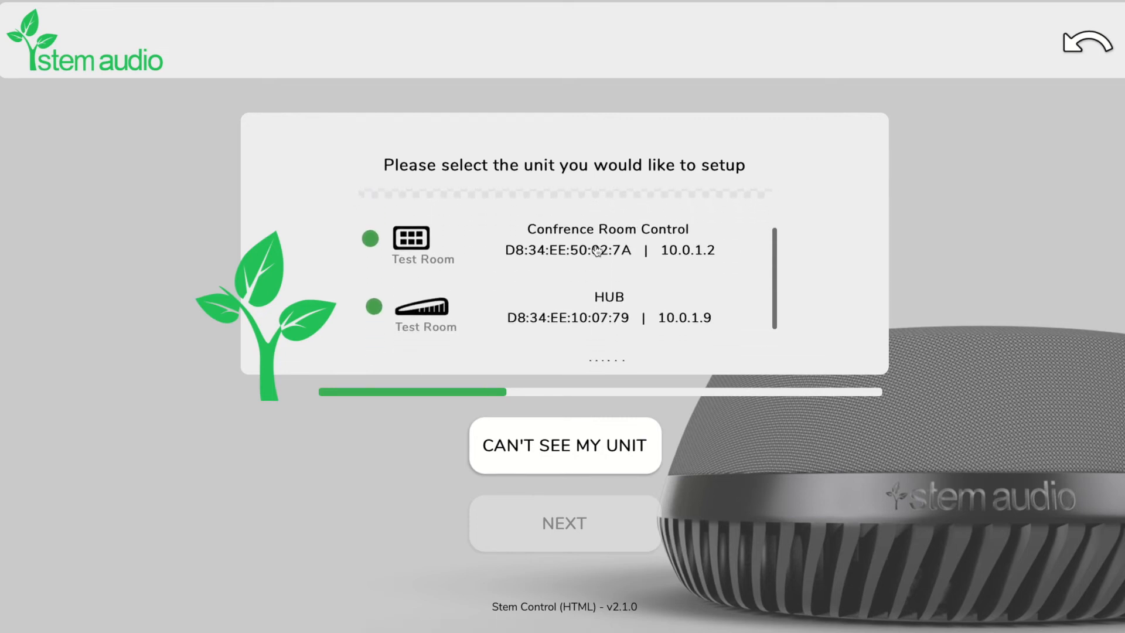
click(563, 240)
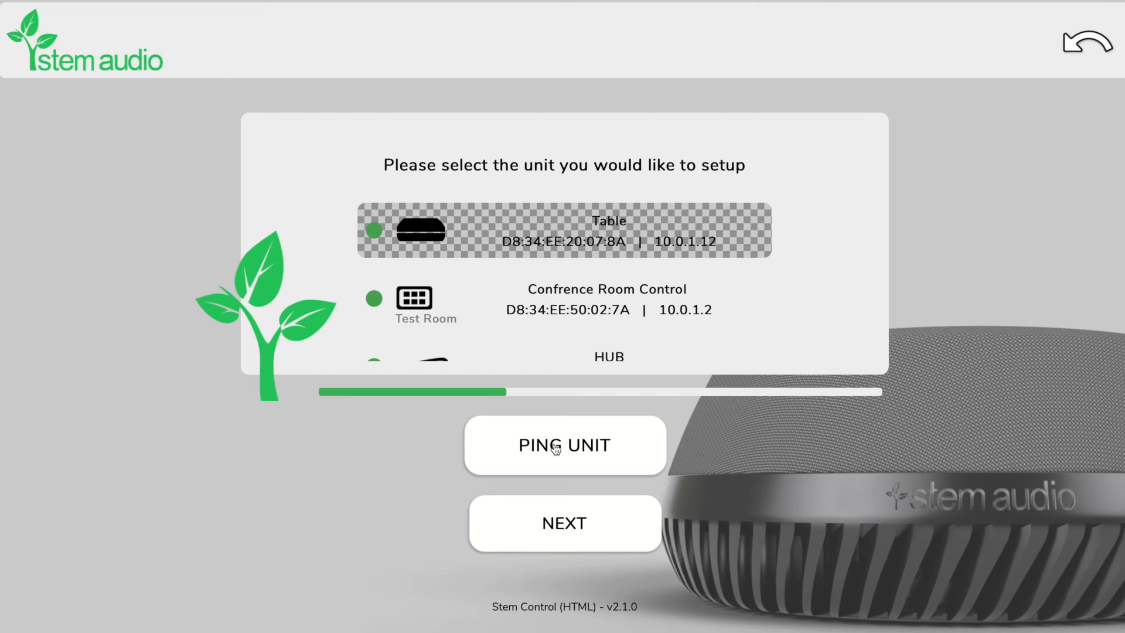
Give the unit the device name 'Table' and assign it to Test Room
click(564, 522)
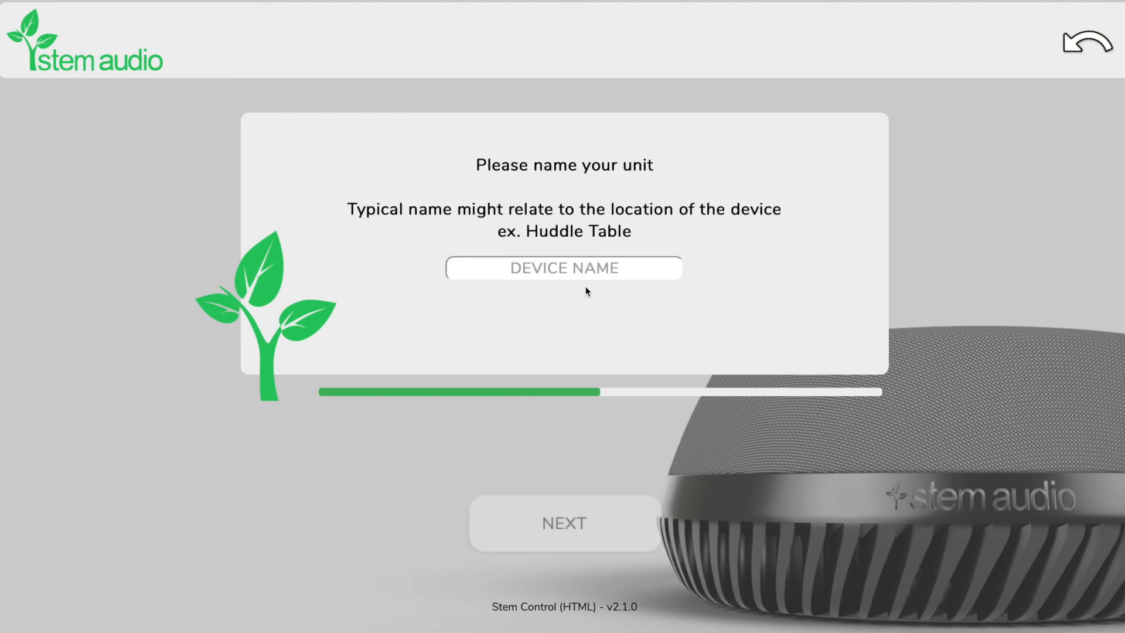
text(Ti)
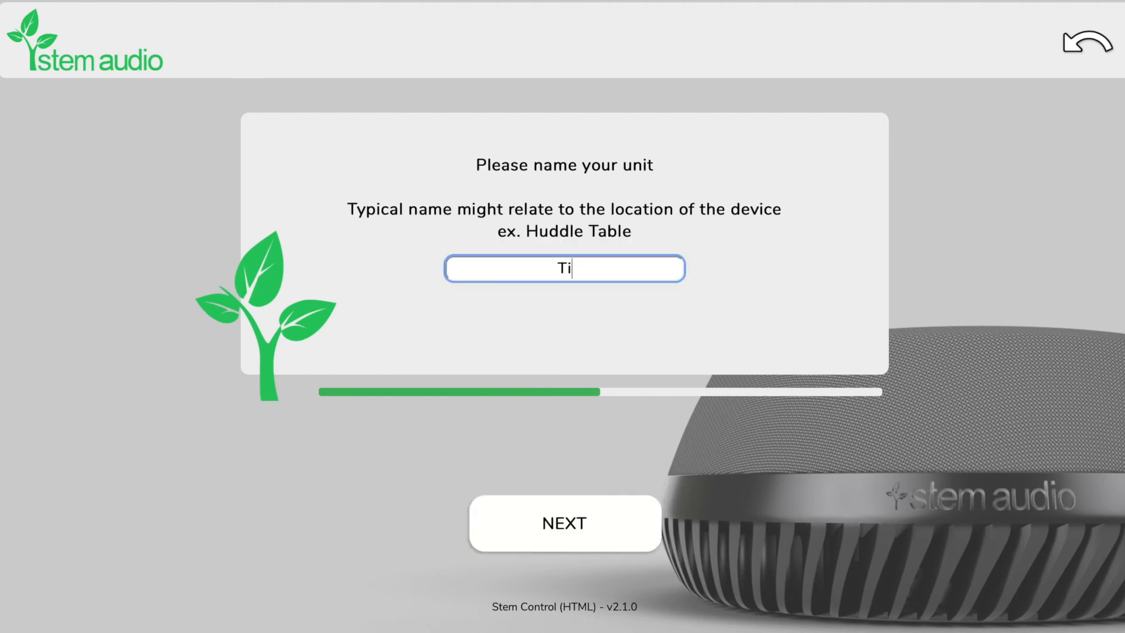
text(able)
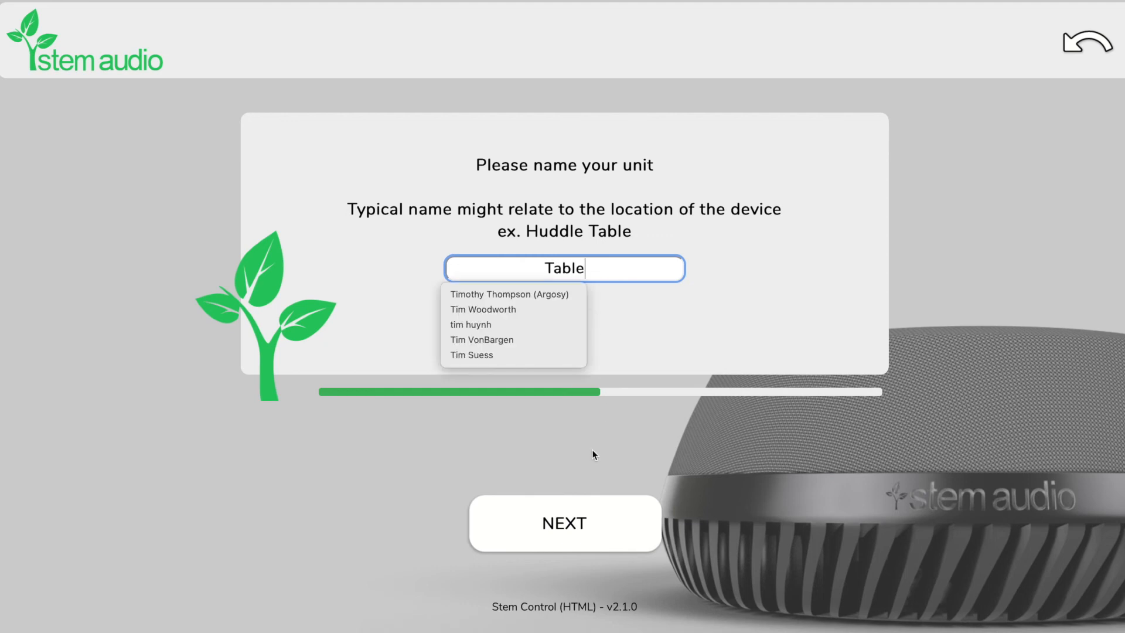
click(564, 523)
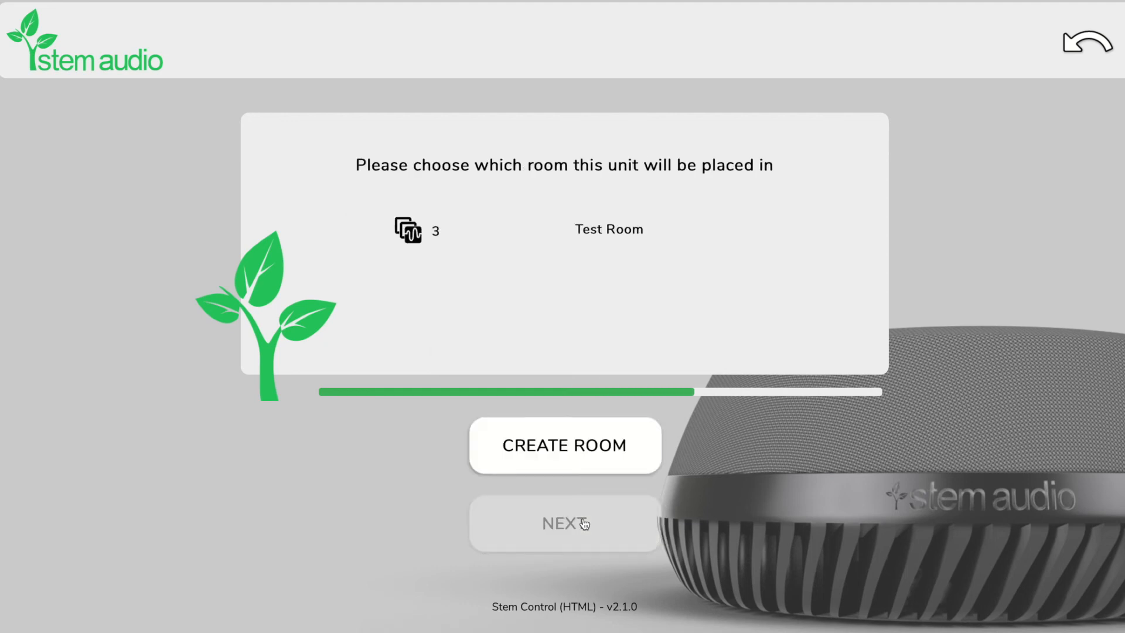
click(564, 230)
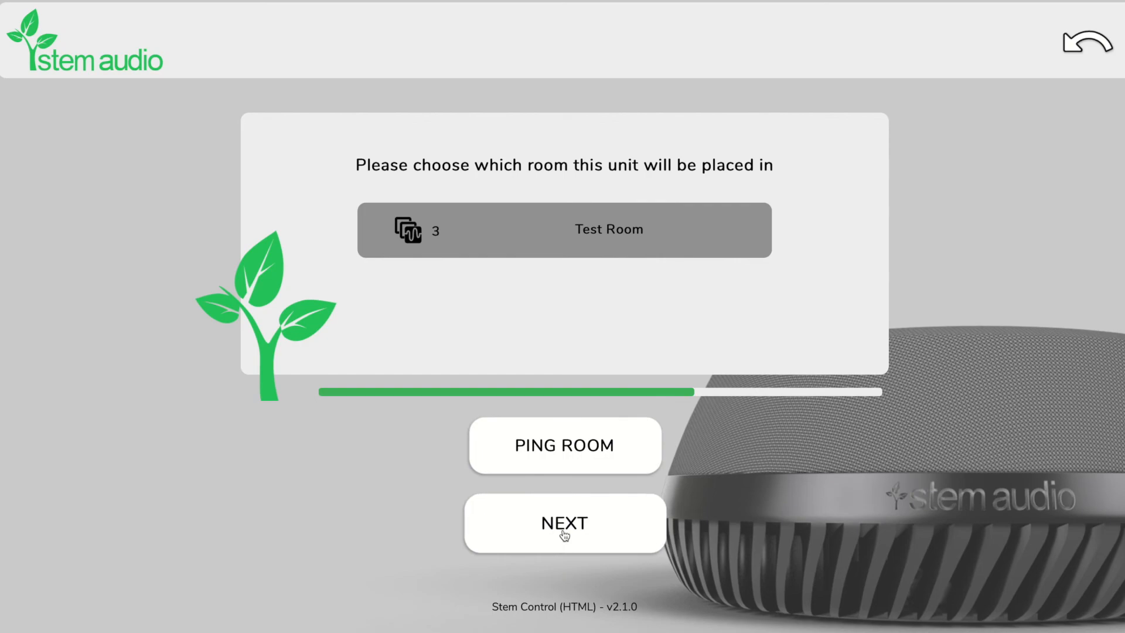